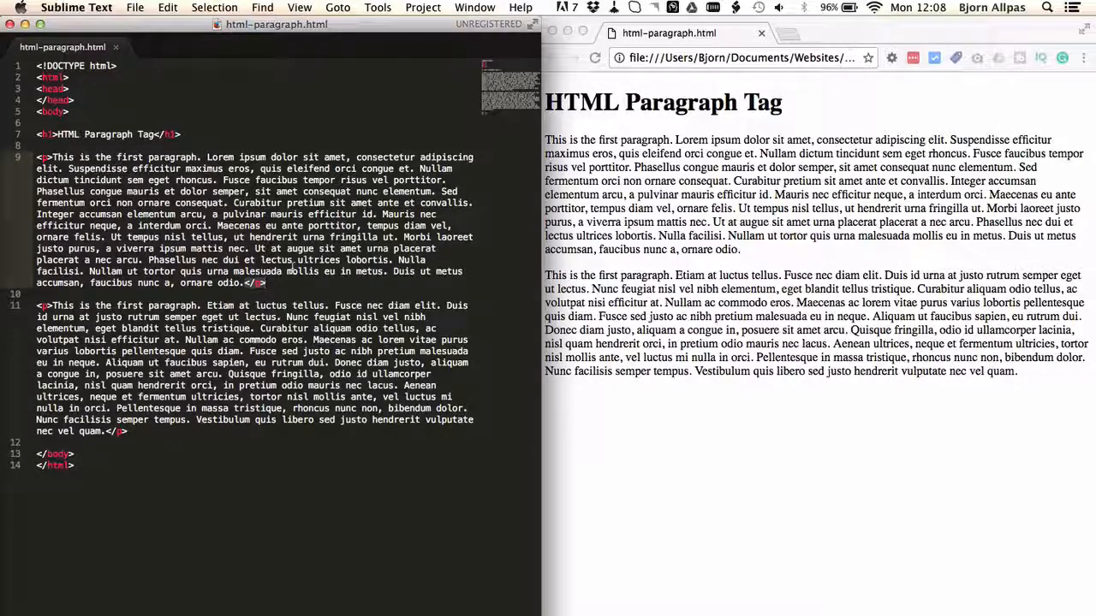
Bring the Chrome window showing html-paragraph.html to the front to view the gap between the two paragraphs
{"action": "left_click", "coordinate": [825, 197]}
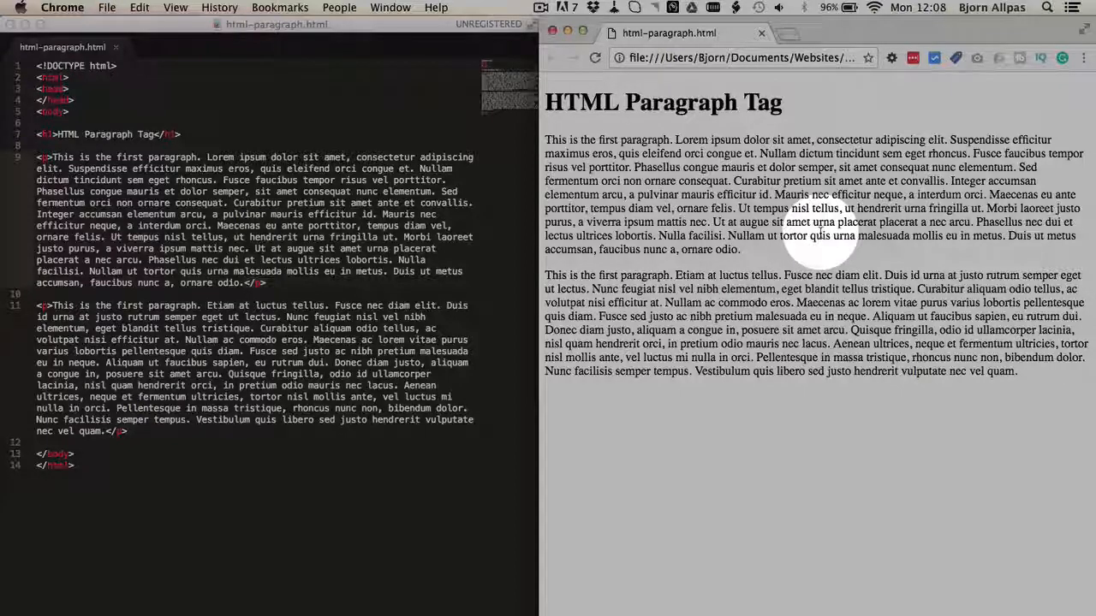
{"action": "mouse_move", "coordinate": [745, 277]}
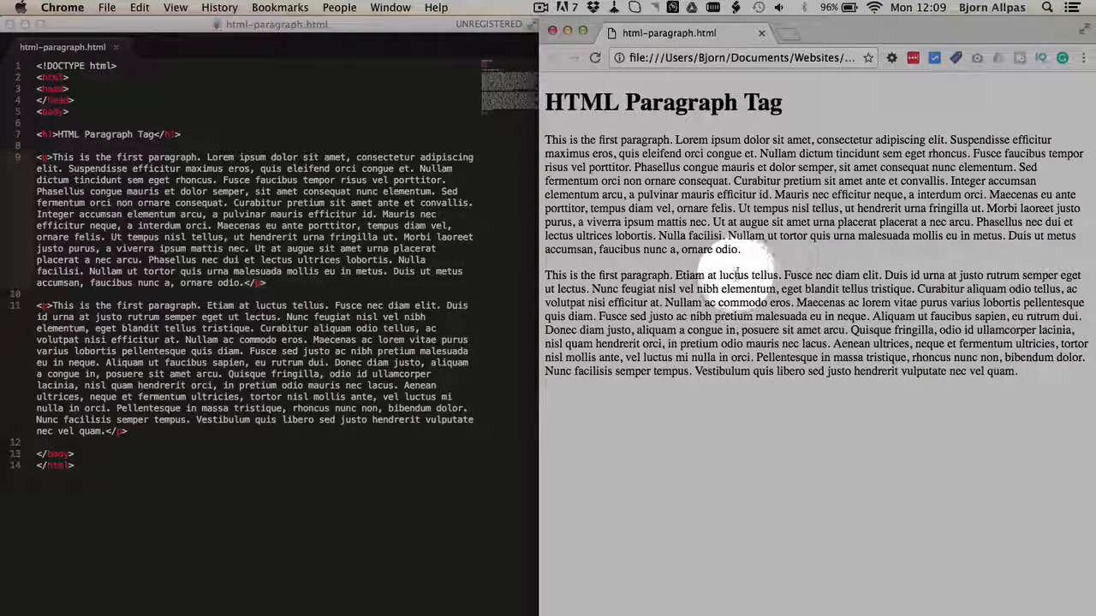